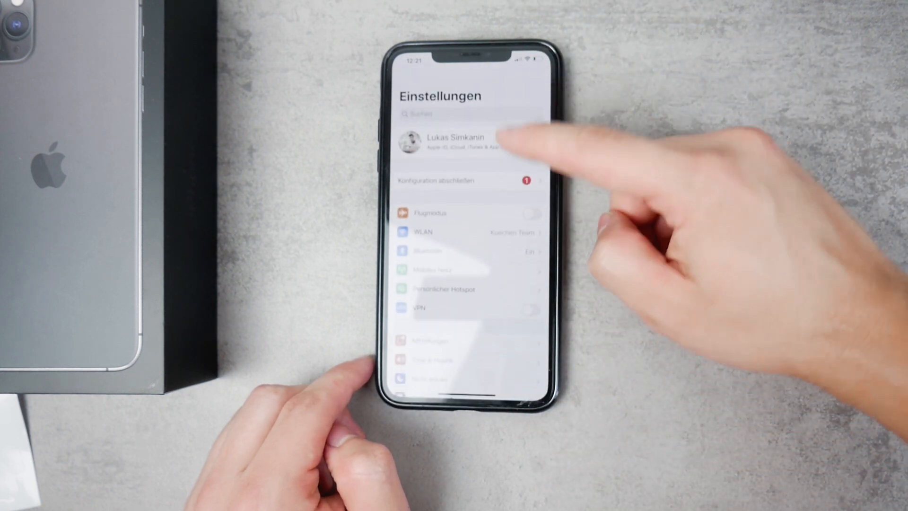
Scroll down the Settings list and go into Safari's settings
scroll("down", 3)
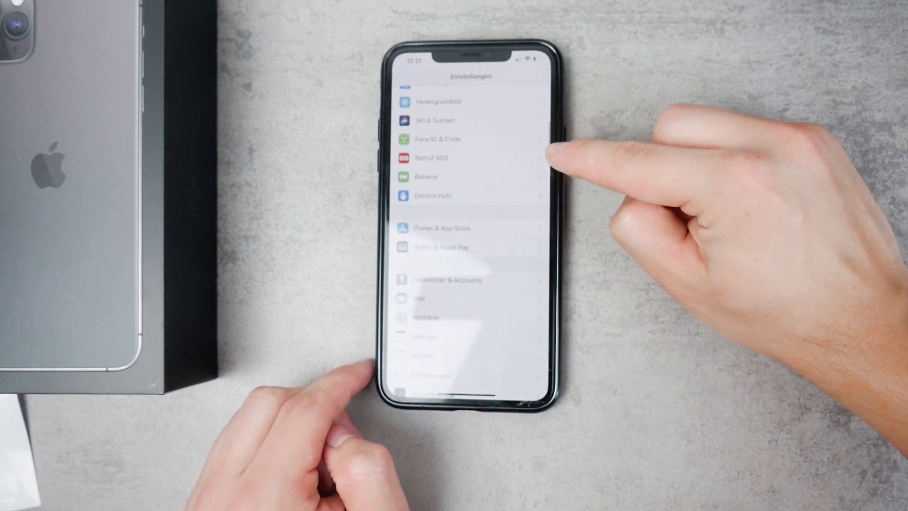
scroll("down", 3)
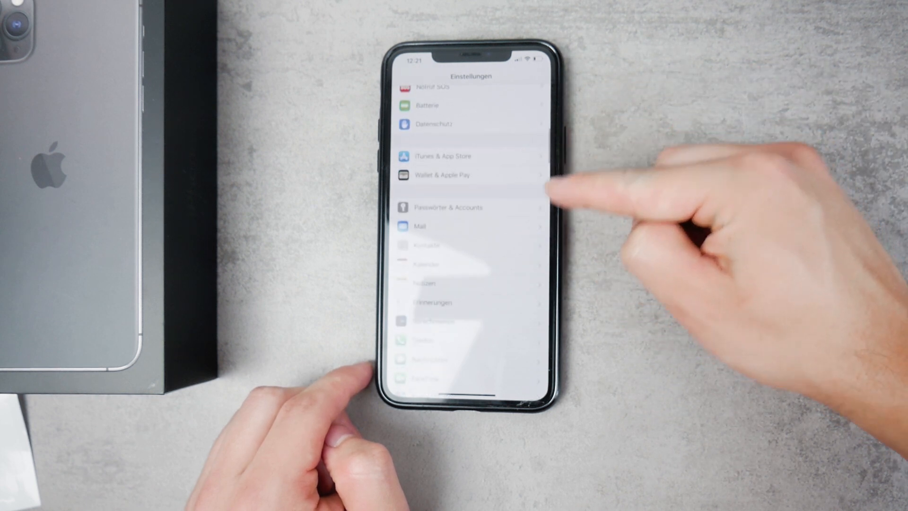
scroll("down", 3)
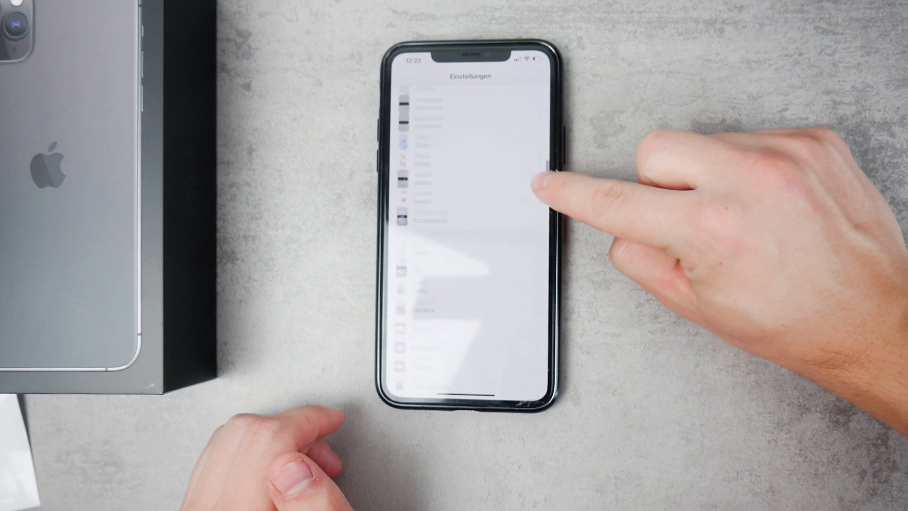
scroll("down", 3)
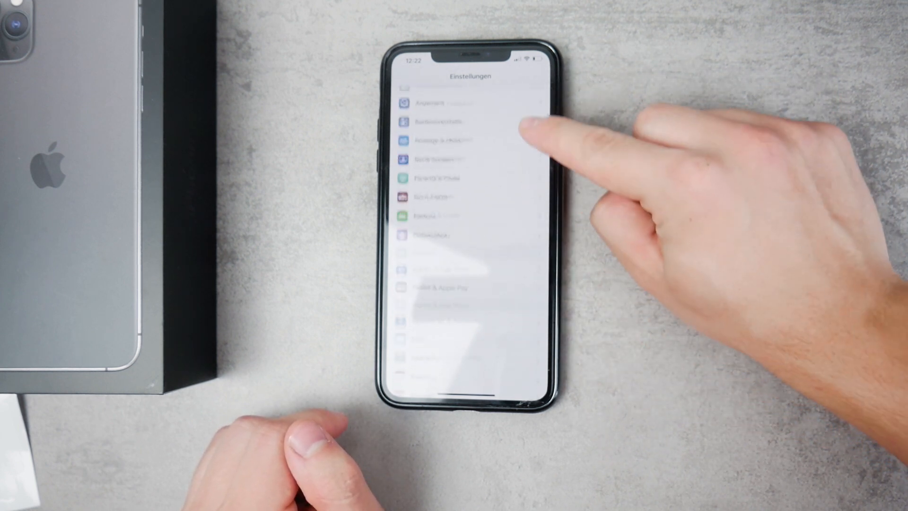
scroll("down", 3)
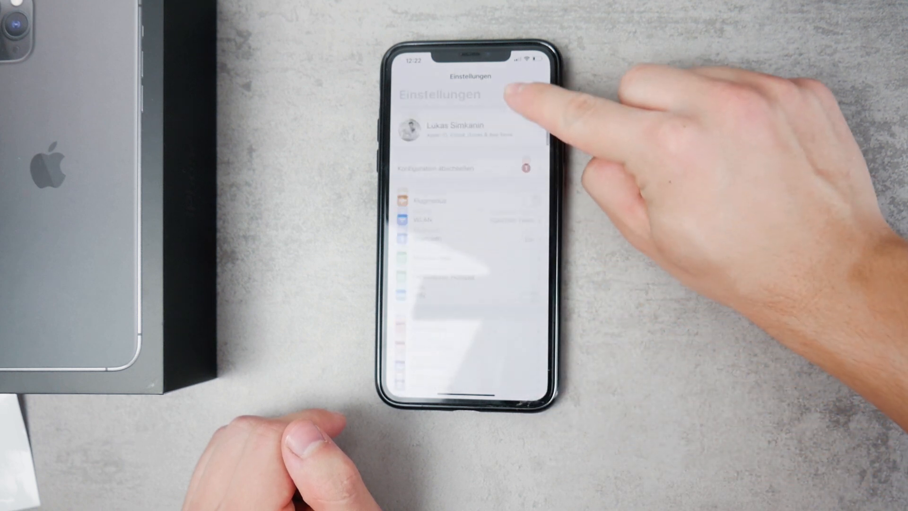
scroll("down", 3)
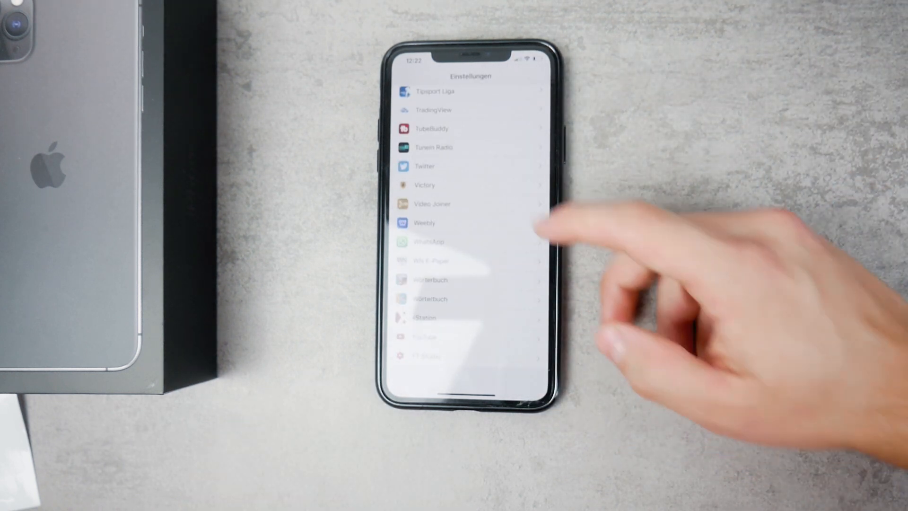
scroll("down", 3)
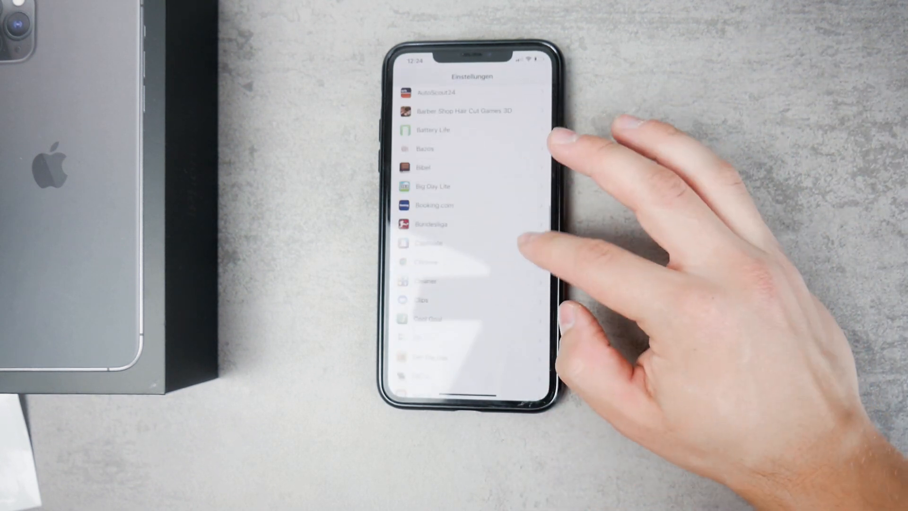
scroll("down", 3)
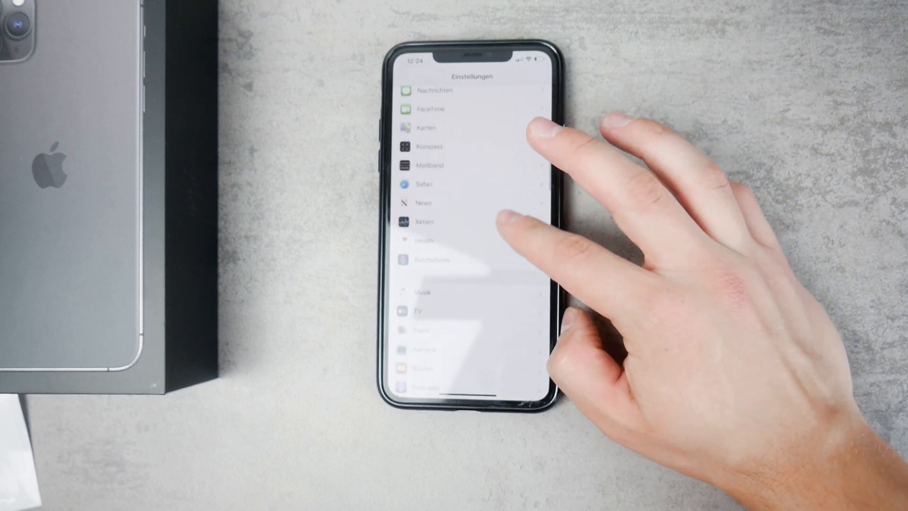
left_click(424, 185)
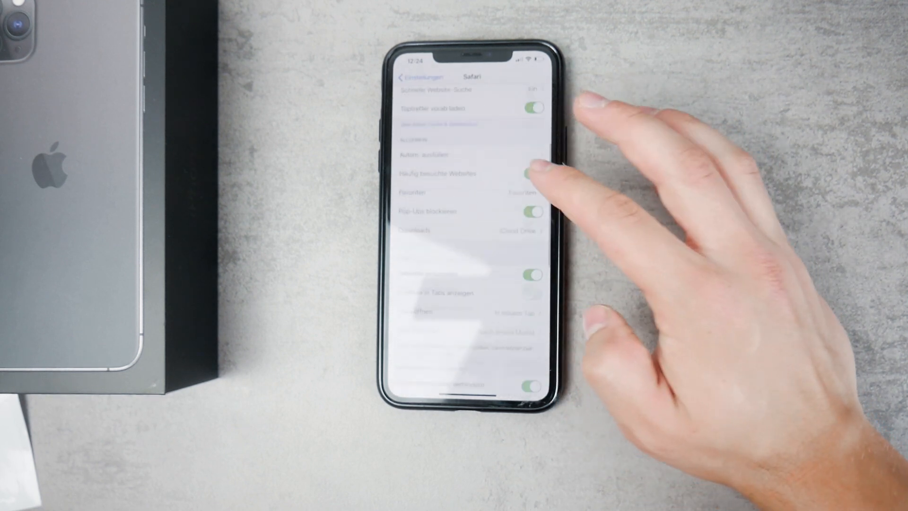
Scroll Safari's settings down to the Tabs section with Tabs schließen
scroll("down", 3)
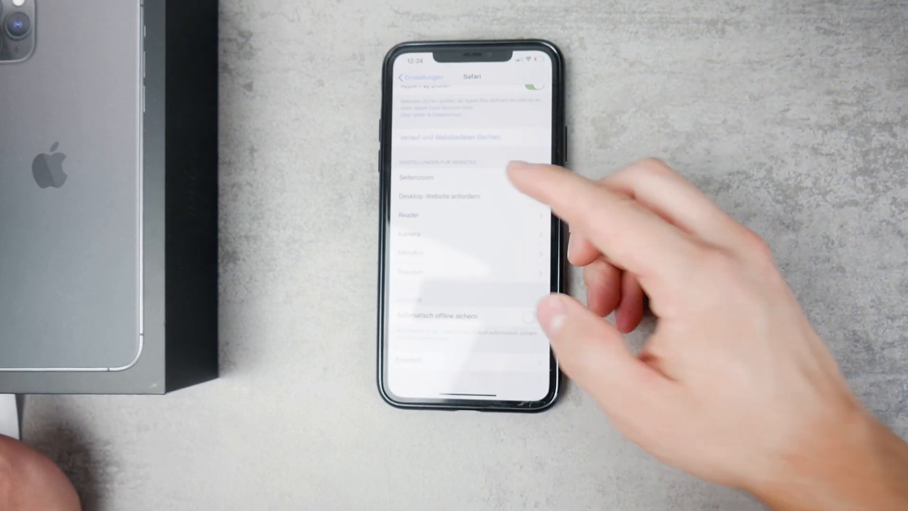
scroll("down", 3)
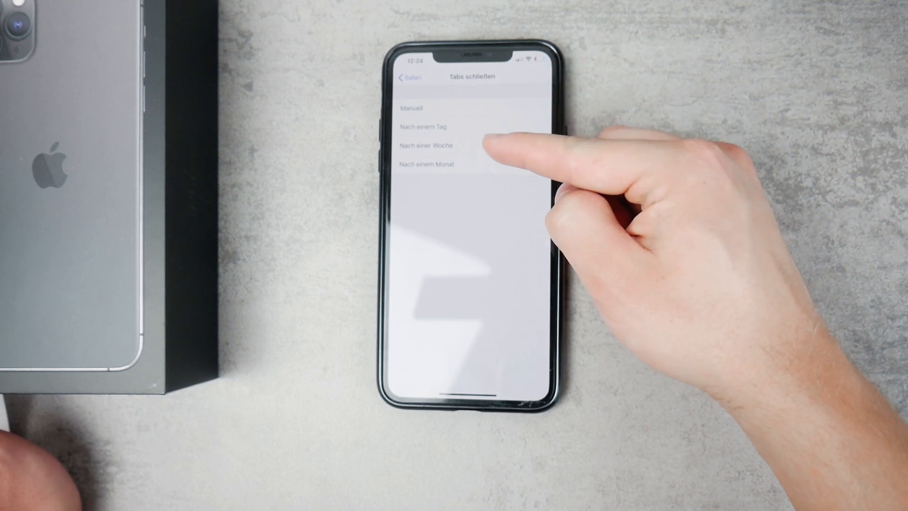
Choose Nach einem Monat so Safari closes tabs automatically after one month
left_click(427, 163)
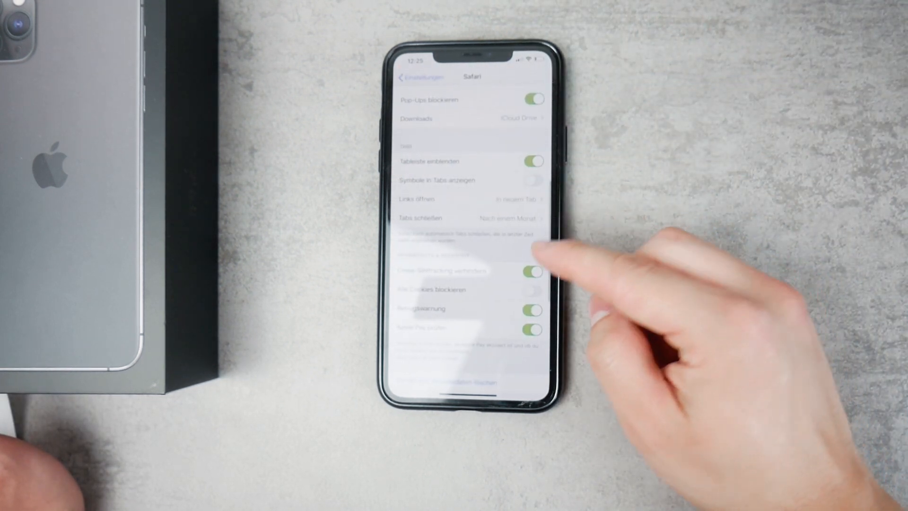
left_click(530, 271)
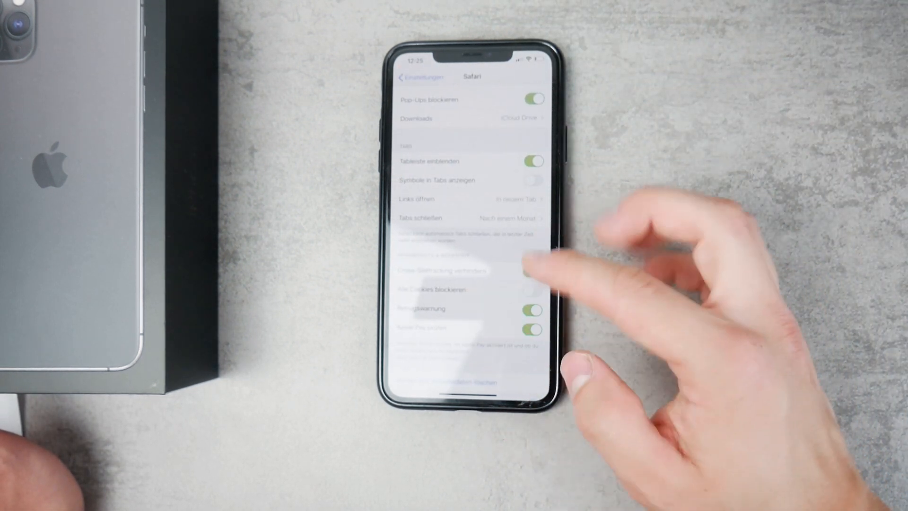
left_click(533, 271)
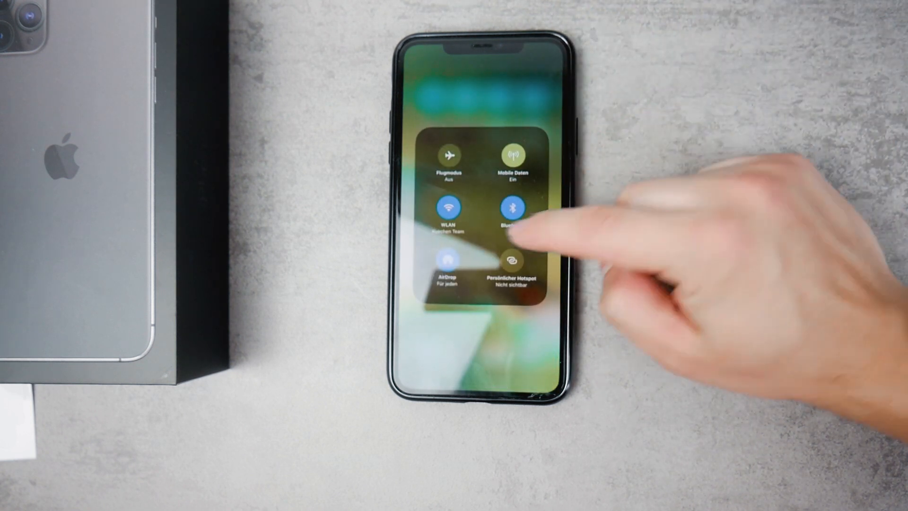
Toggle WLAN off and back on in the expanded connectivity panel
left_click(512, 209)
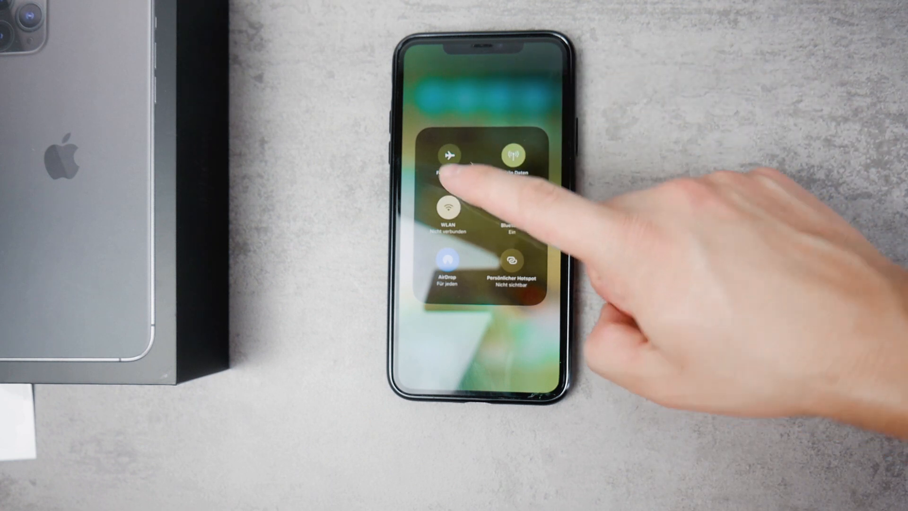
left_click(447, 213)
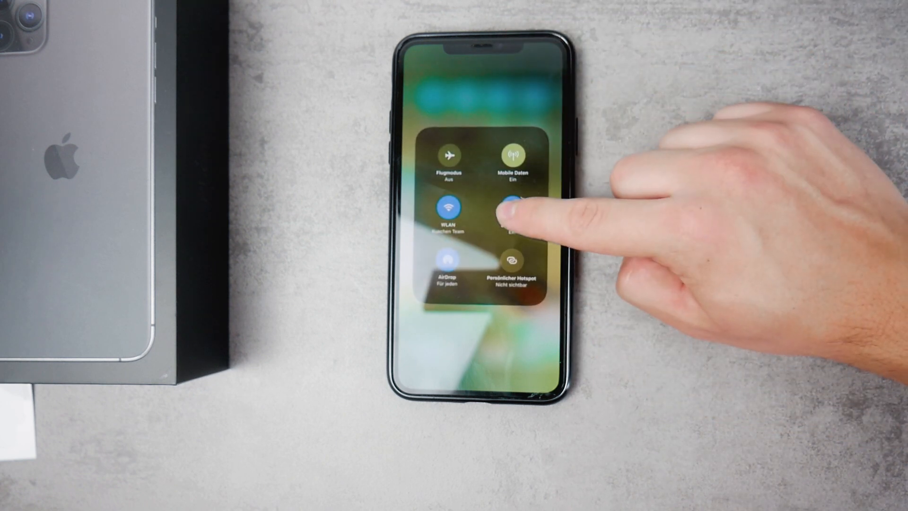
Show the Bluetooth device list with the AirPods not connected, then go to Bluetooth settings
left_click(512, 207)
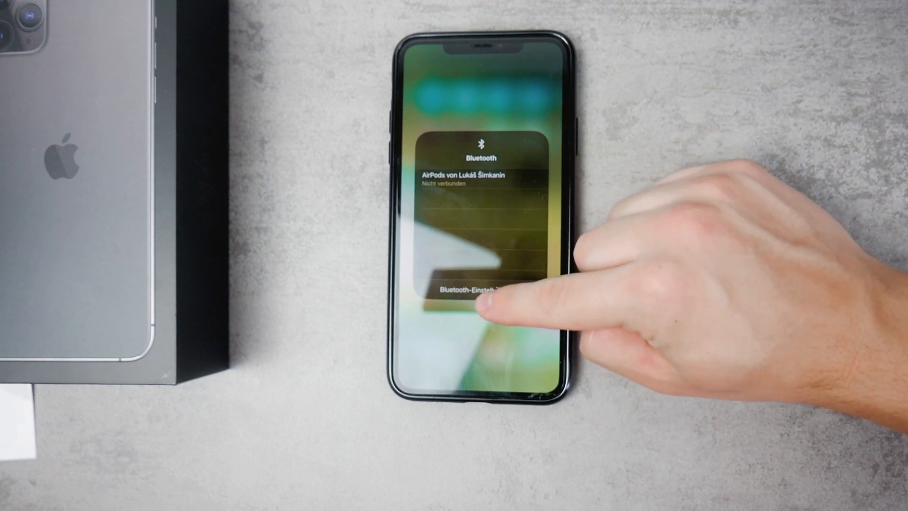
mouse_move(492, 290)
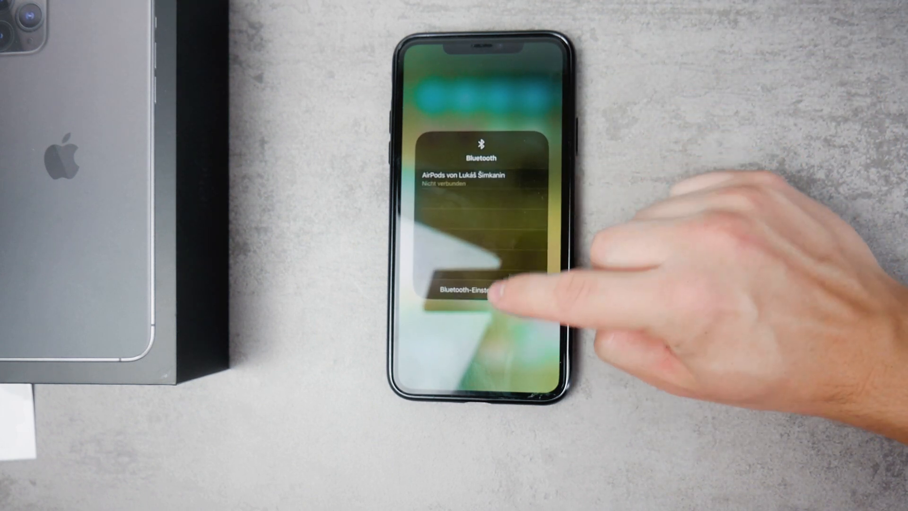
left_click(475, 289)
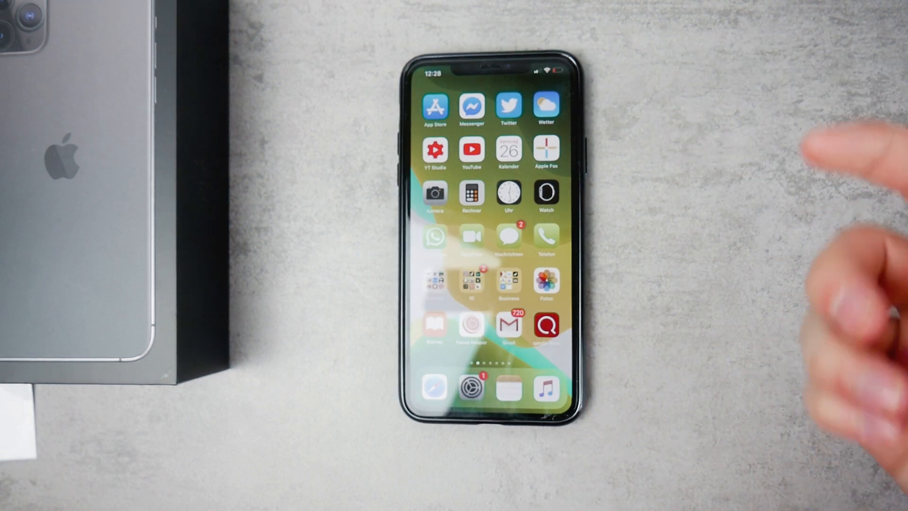
mouse_move(840, 262)
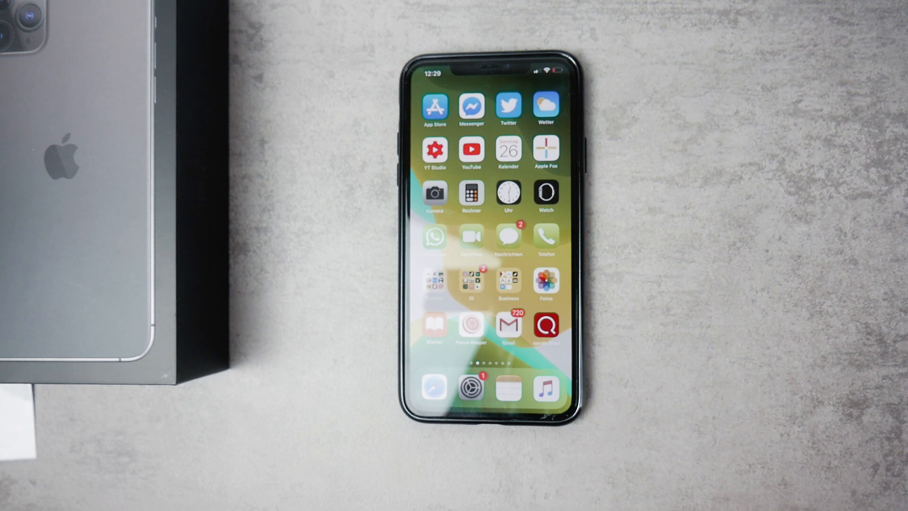
Switch the screenshot editor to Ganze Seite to show the entire webpage capture
left_click(435, 387)
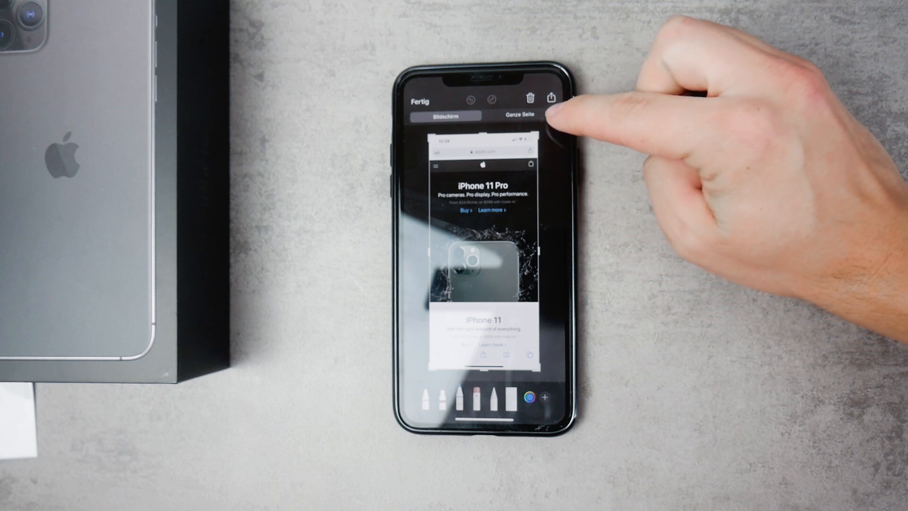
left_click(519, 115)
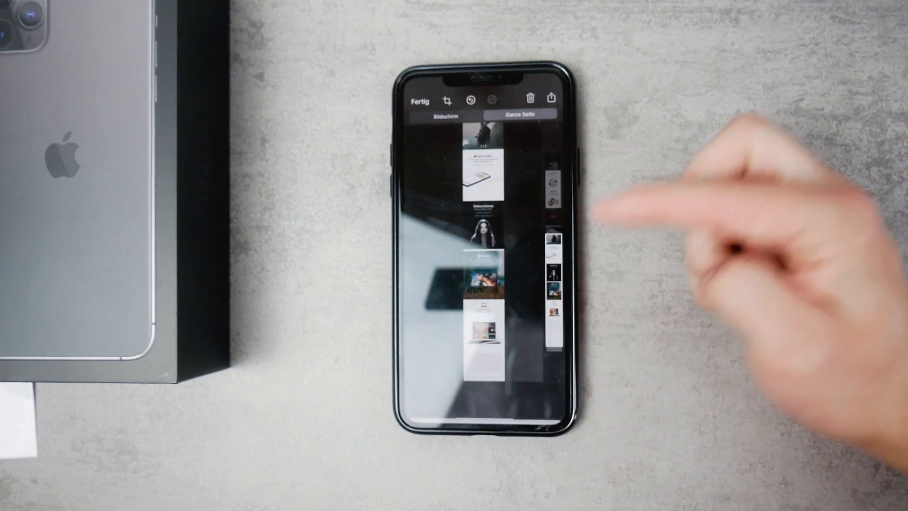
Finish with Fertig to start saving the full-page Apple capture to Dateien
left_click(551, 97)
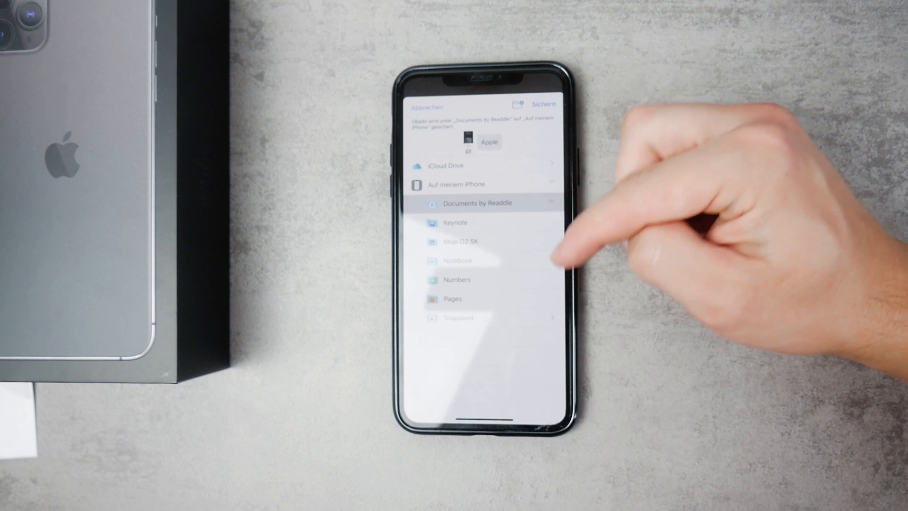
mouse_move(562, 249)
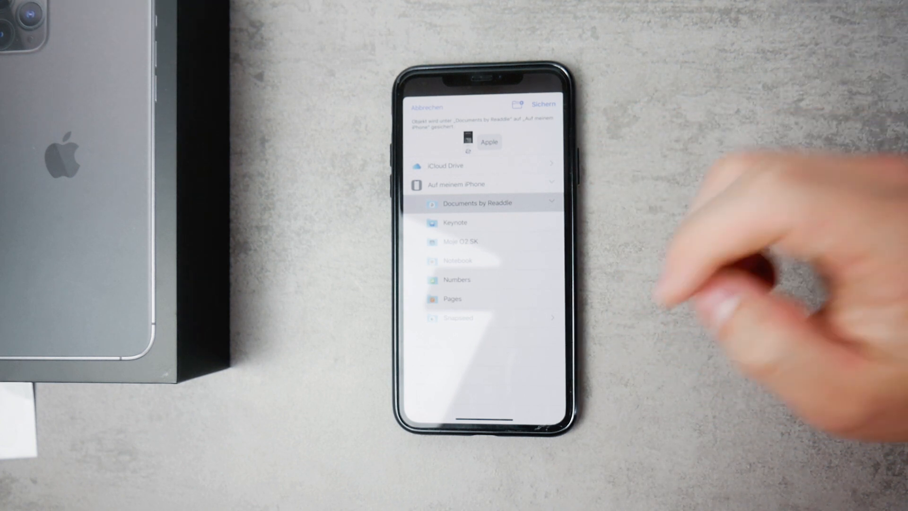
mouse_move(557, 272)
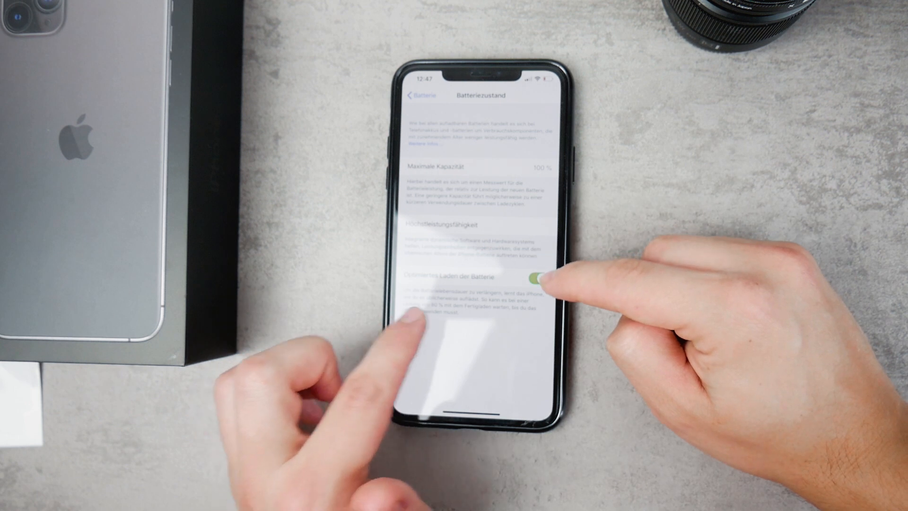
Switch on Optimiertes Laden der Batterie on the Batteriezustand page
left_click(536, 278)
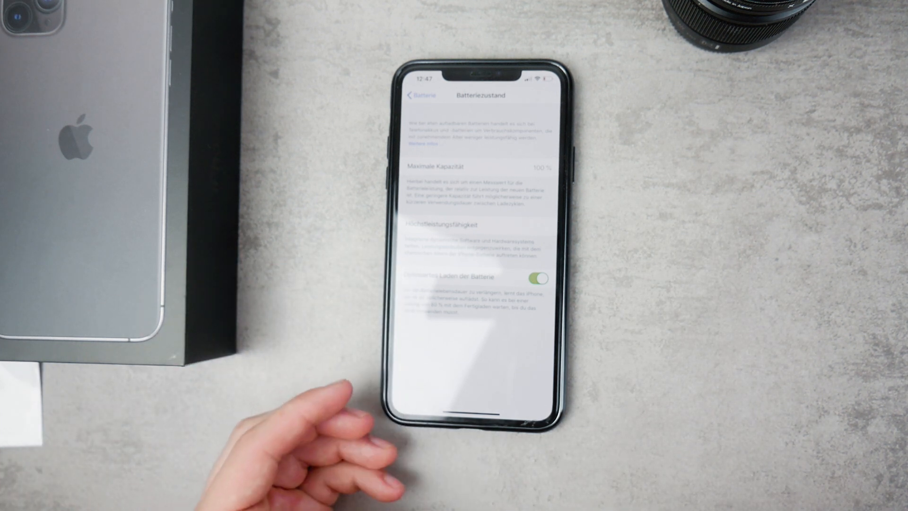
mouse_move(325, 440)
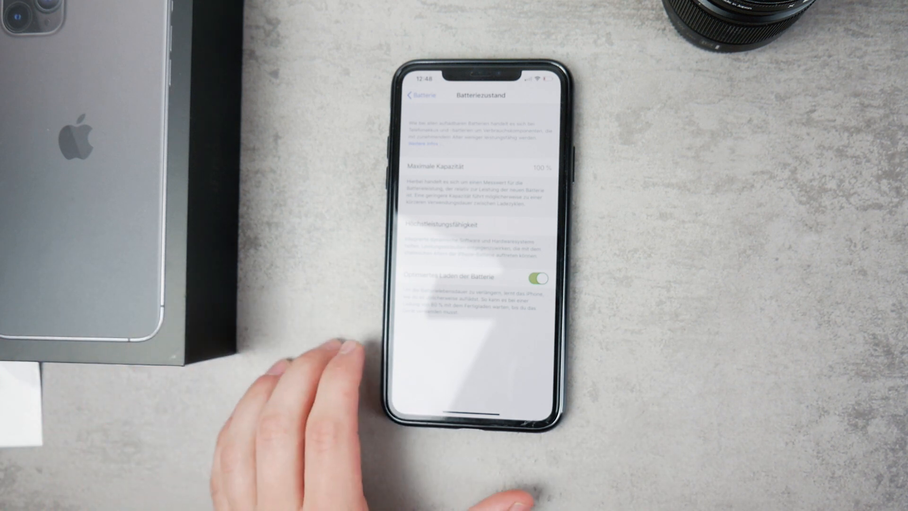
mouse_move(301, 418)
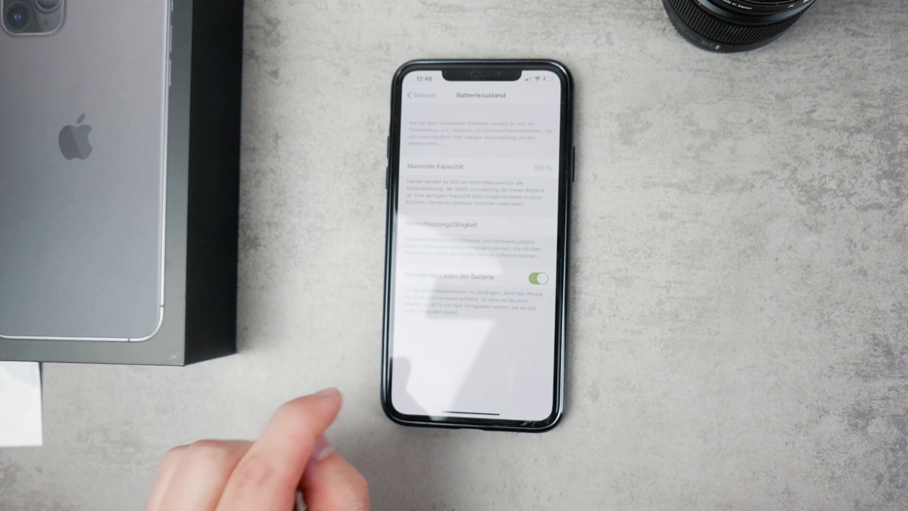